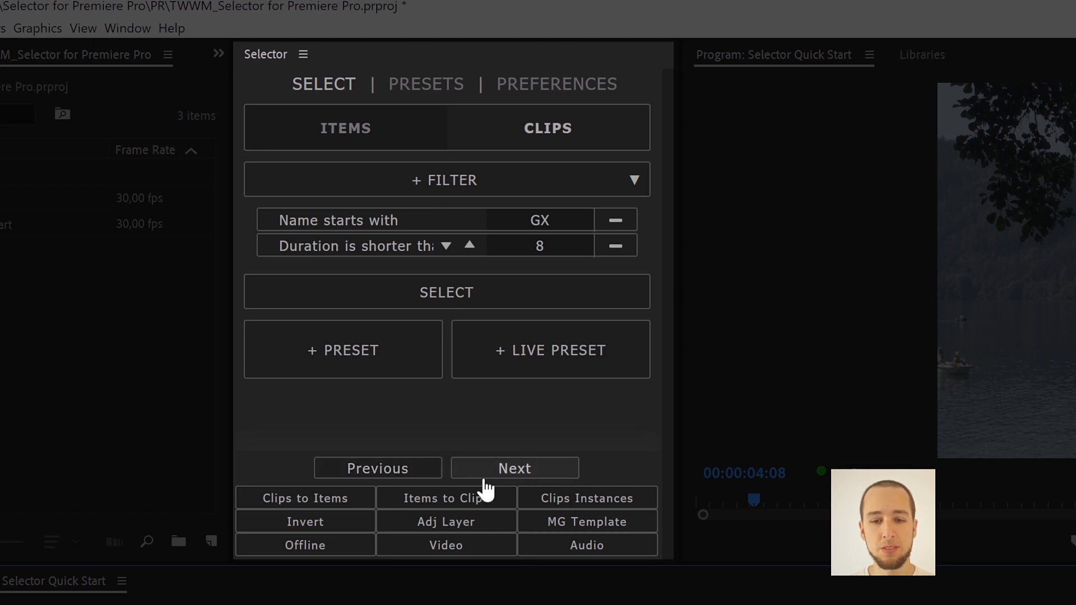
{"action": "mouse_move", "coordinate": [526, 492]}
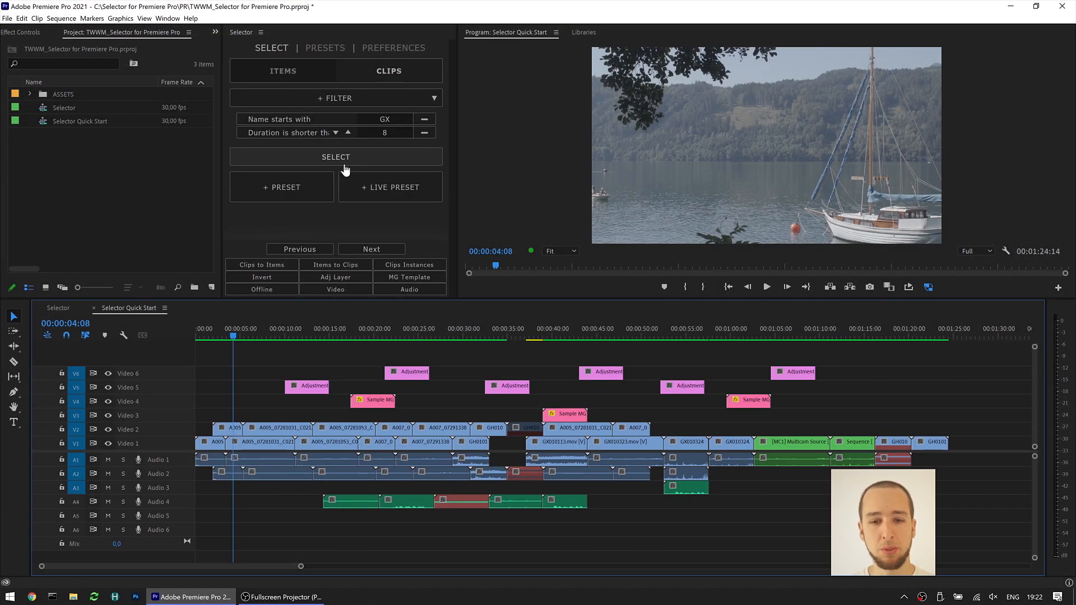
Select GX clips under 8 seconds, then jump Next twice and Previous once, ending at 00:00:37:03.
{"action": "left_click", "coordinate": [336, 157]}
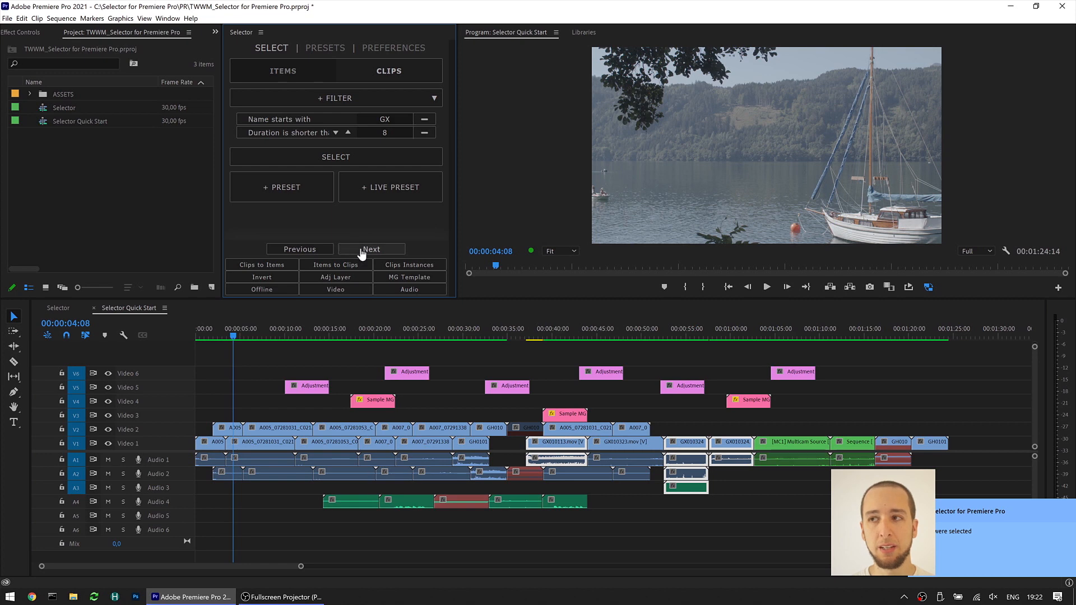
{"action": "left_click", "coordinate": [371, 249]}
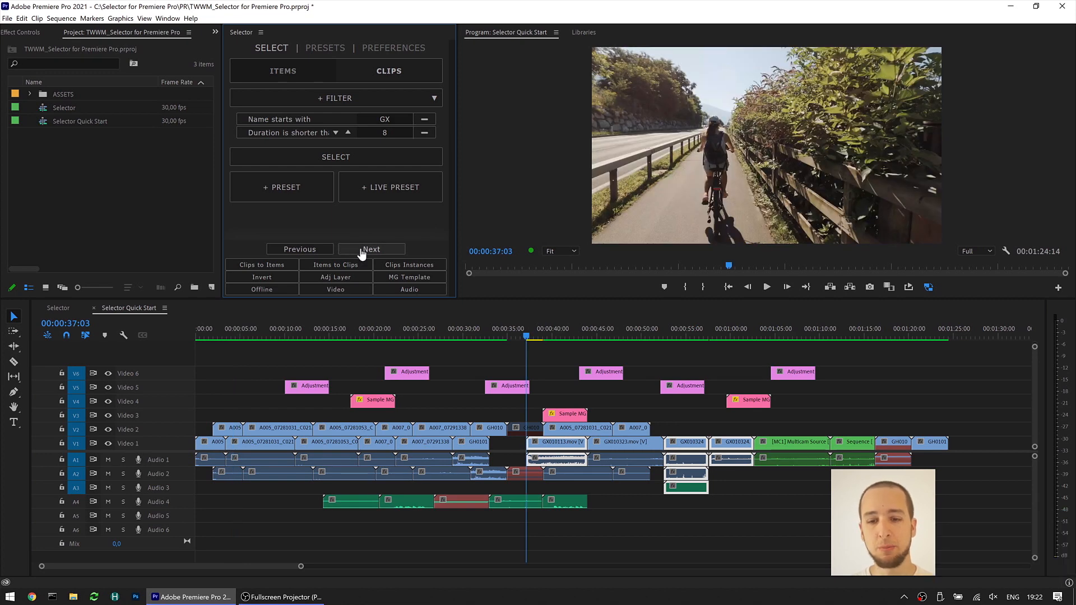
{"action": "left_click", "coordinate": [371, 249]}
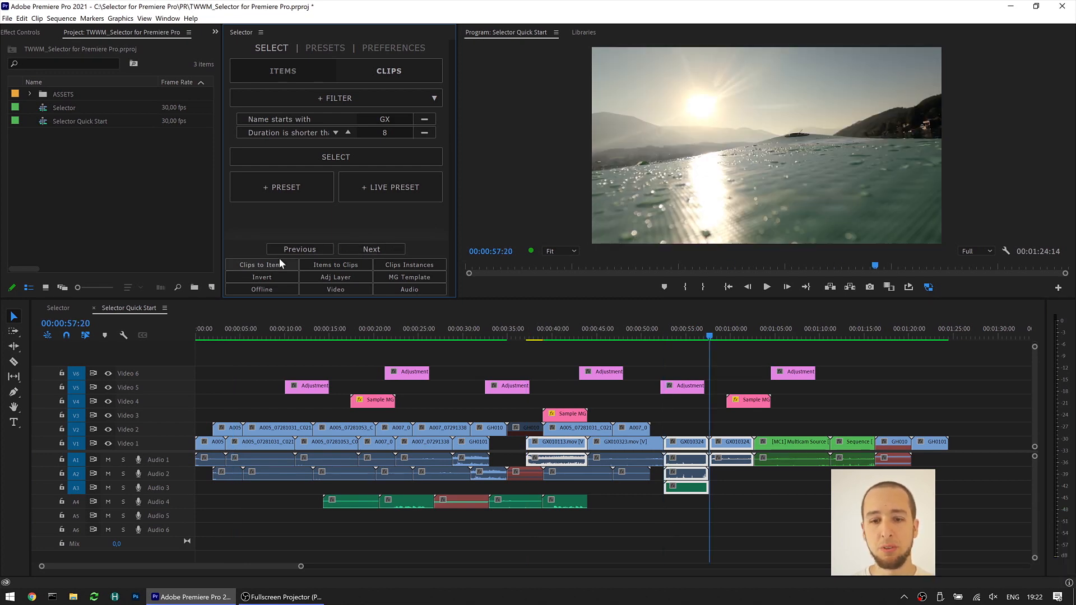
{"action": "left_click", "coordinate": [300, 249]}
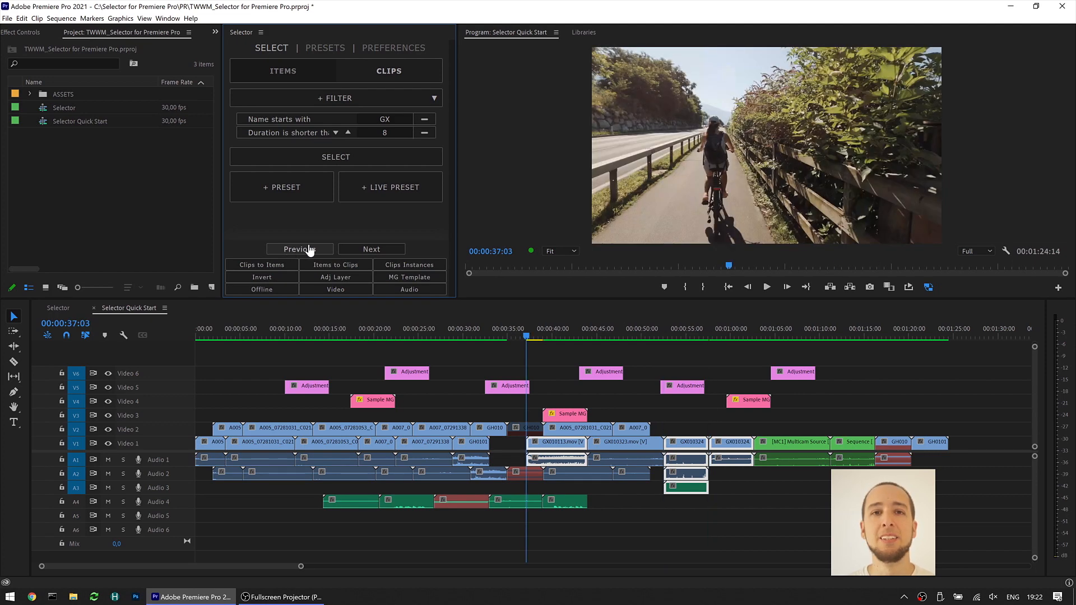
{"action": "mouse_move", "coordinate": [351, 209]}
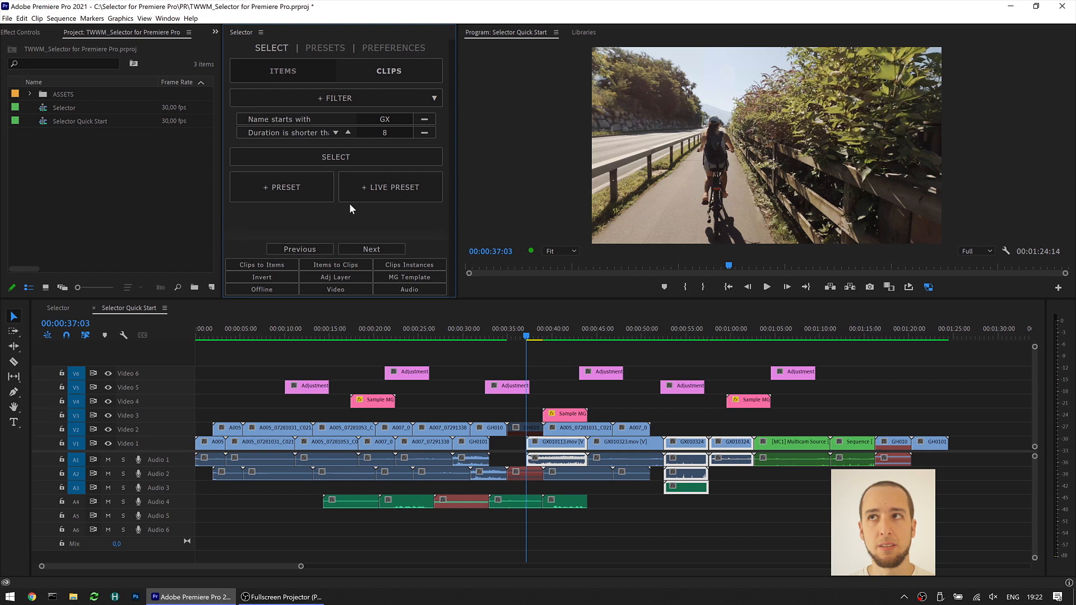
{"action": "mouse_move", "coordinate": [335, 168]}
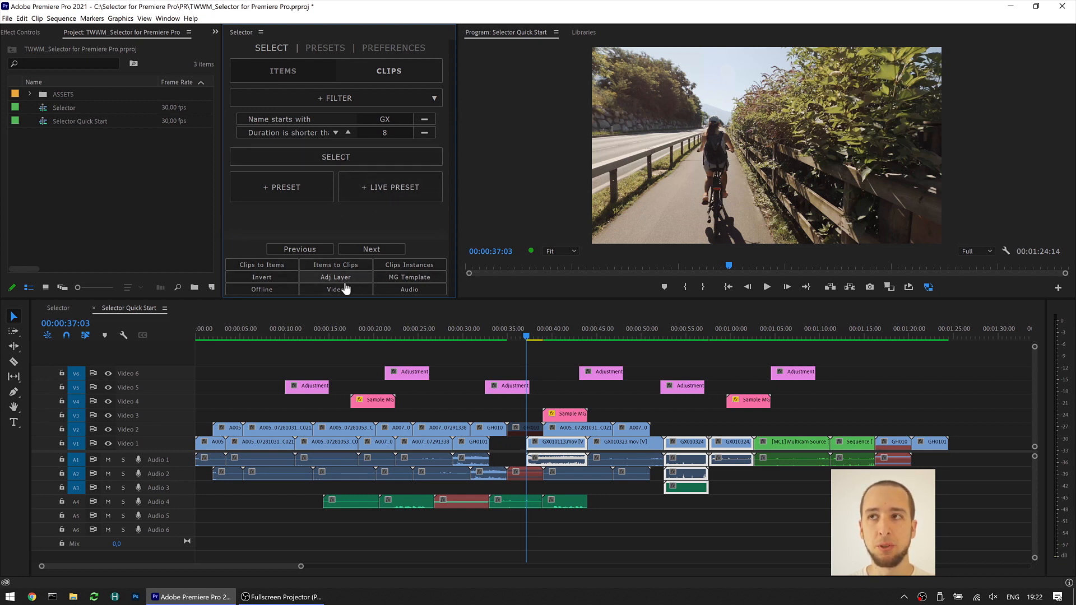
{"action": "mouse_move", "coordinate": [343, 223]}
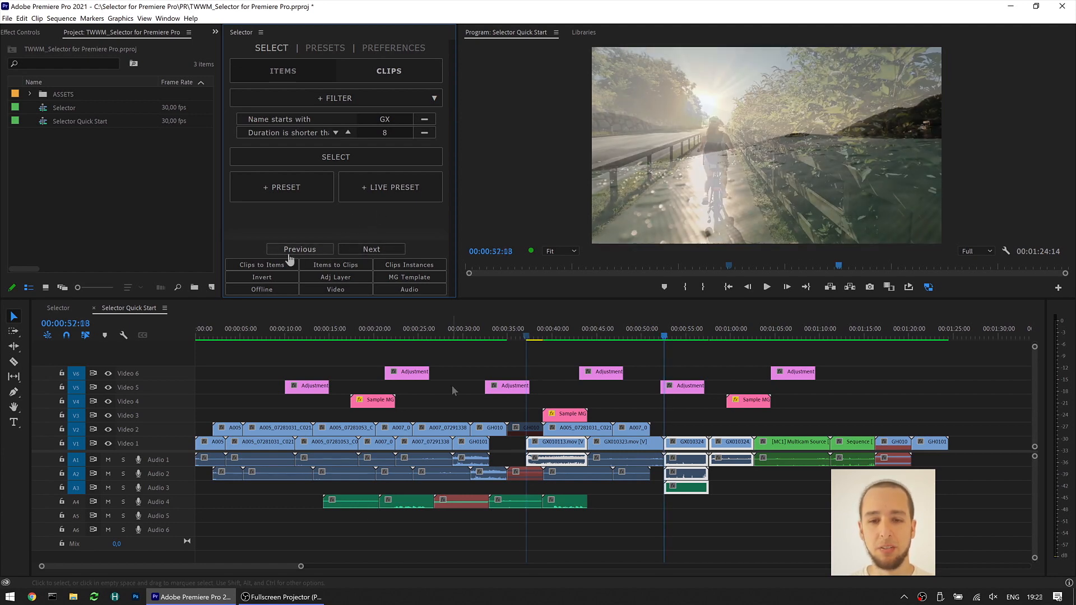
Swap the GX selection for the V5 Adjustment clip and jump to 00:00:52:18.
{"action": "left_click", "coordinate": [526, 337]}
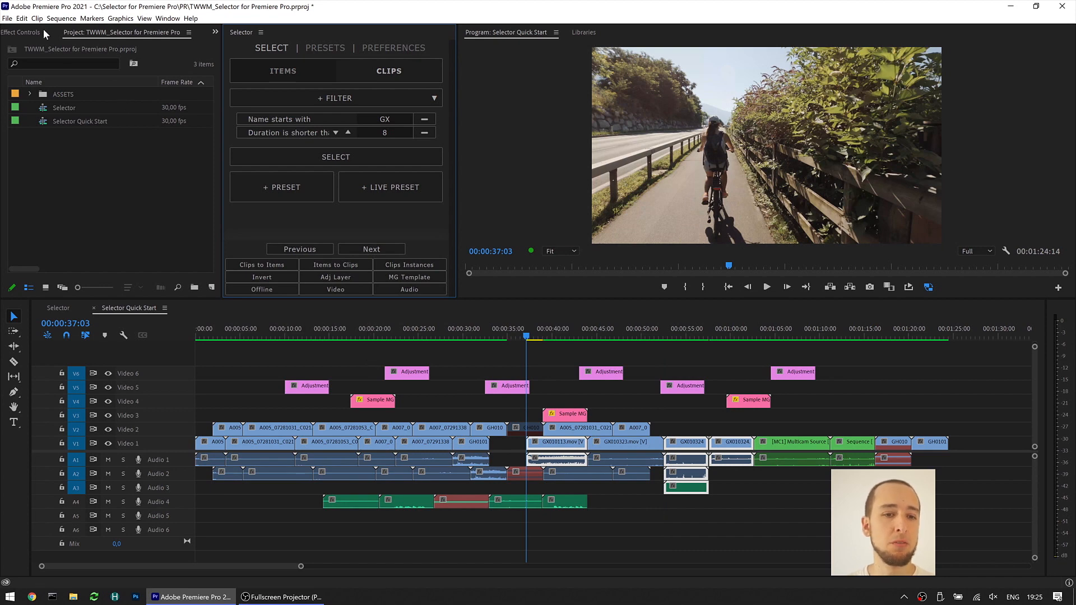
{"action": "left_click", "coordinate": [50, 21]}
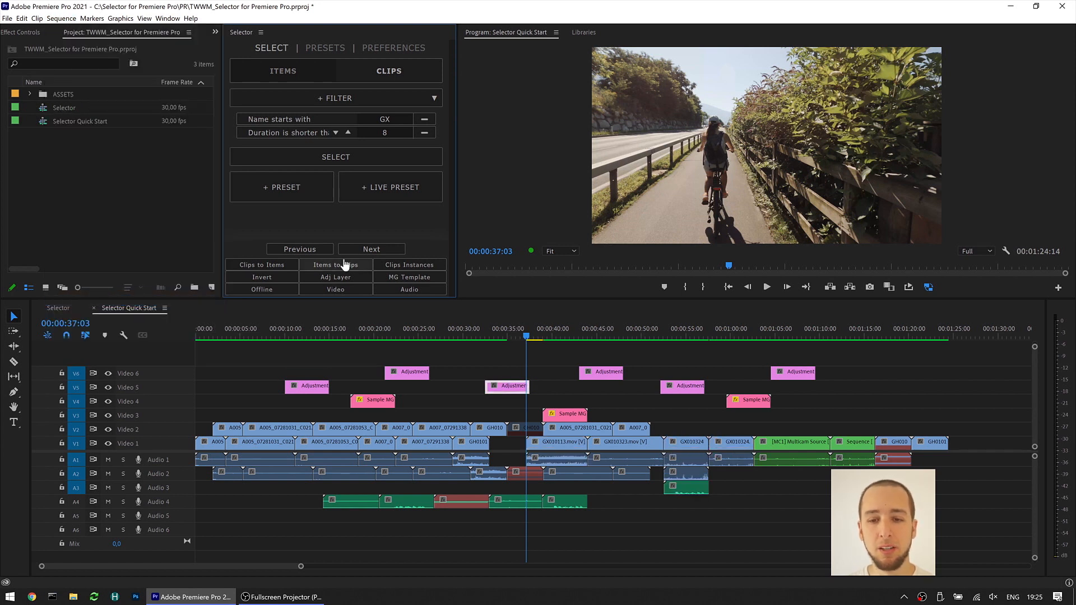
{"action": "mouse_move", "coordinate": [363, 255]}
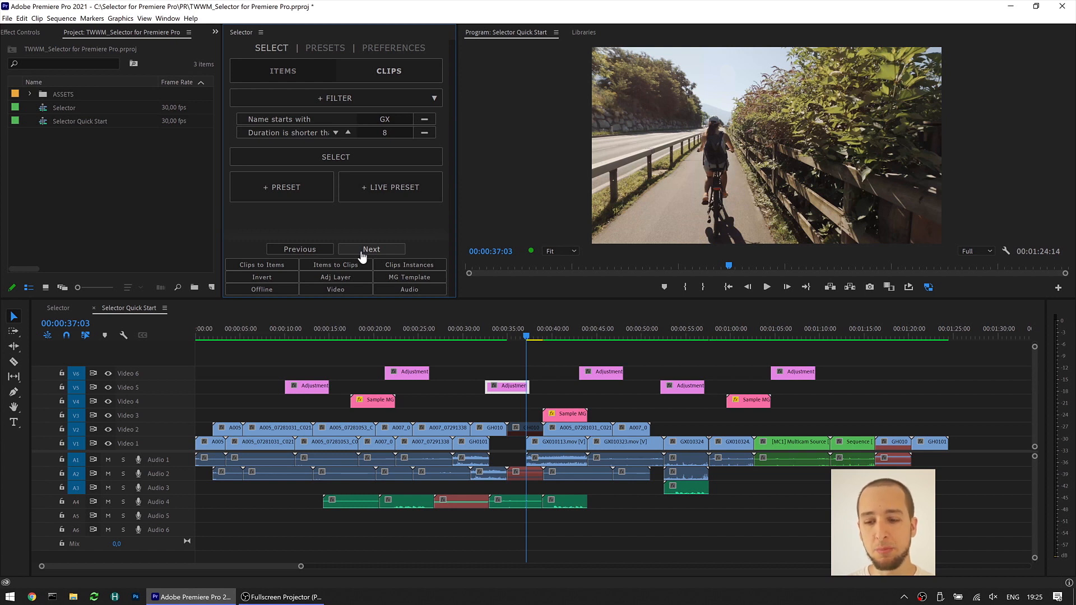
{"action": "left_click", "coordinate": [371, 249]}
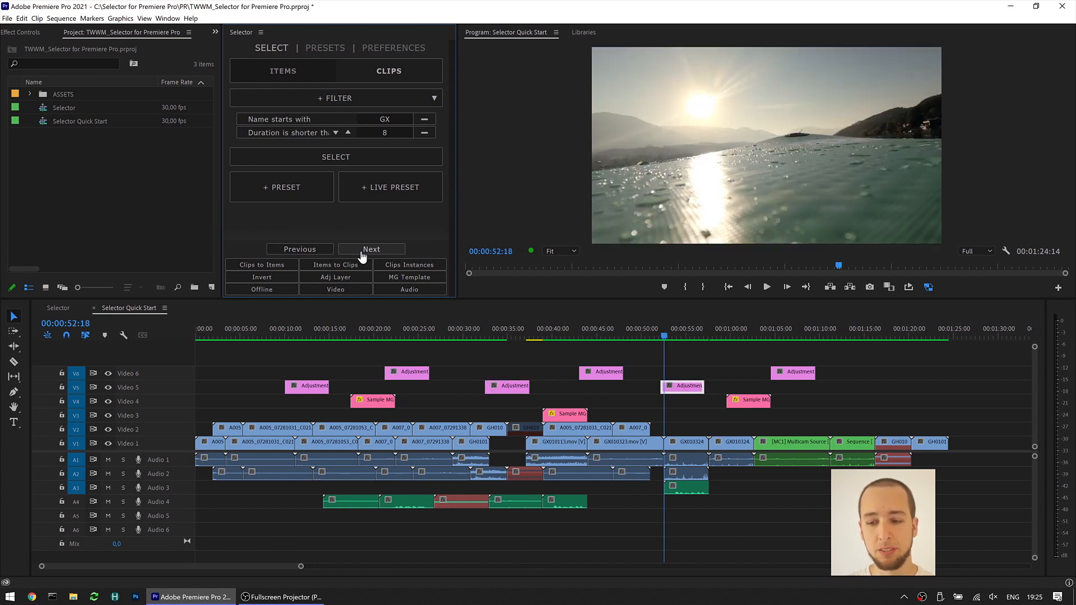
Step through the selected clips with Next, returning to the GX clip at 00:00:37:03.
{"action": "left_click", "coordinate": [372, 249]}
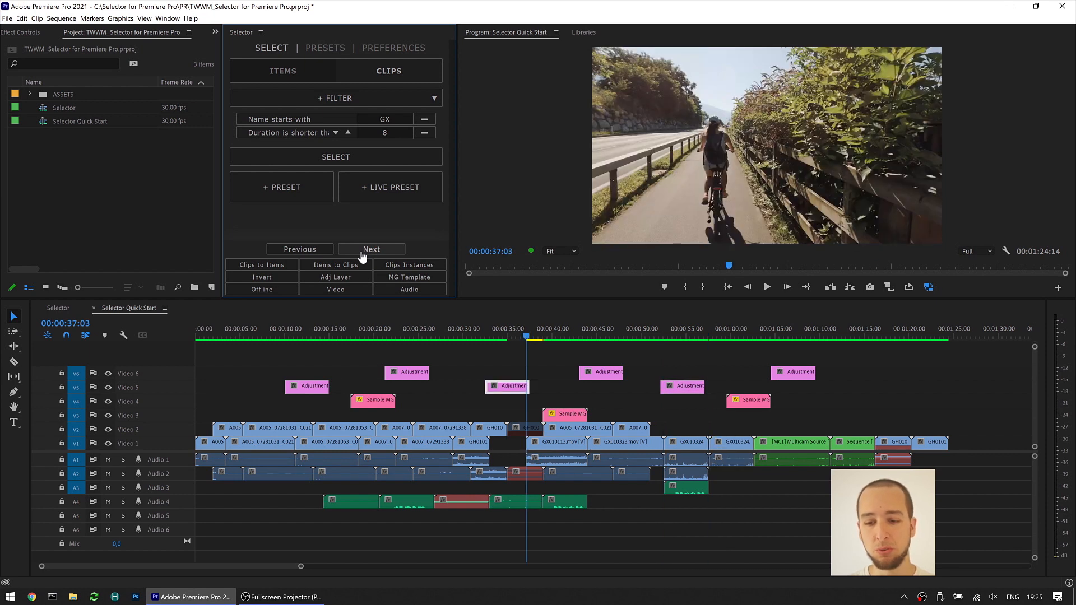
{"action": "left_click", "coordinate": [371, 248]}
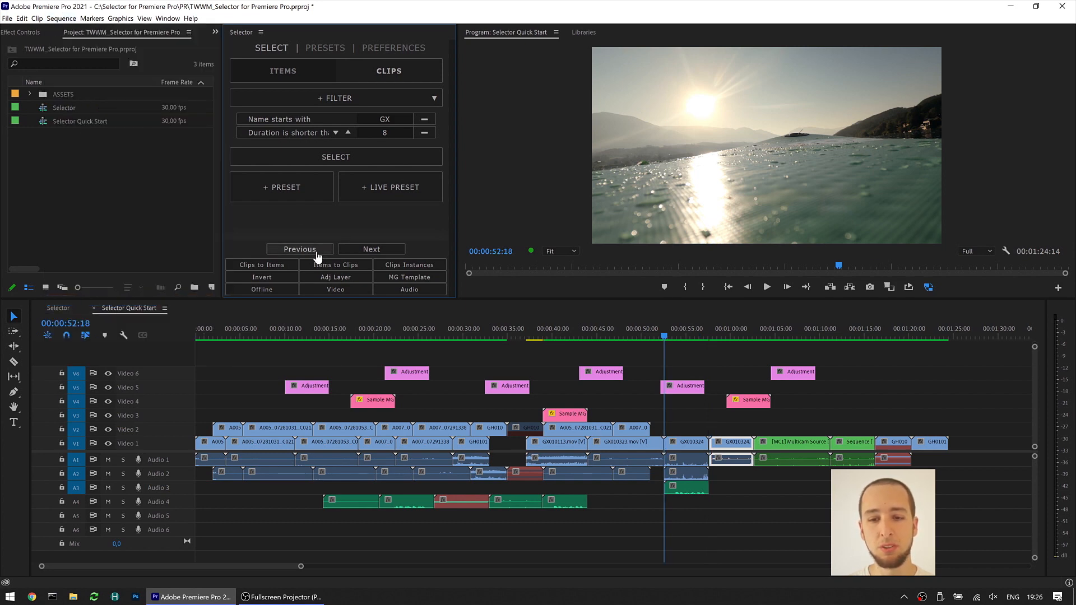
{"action": "left_click", "coordinate": [371, 249]}
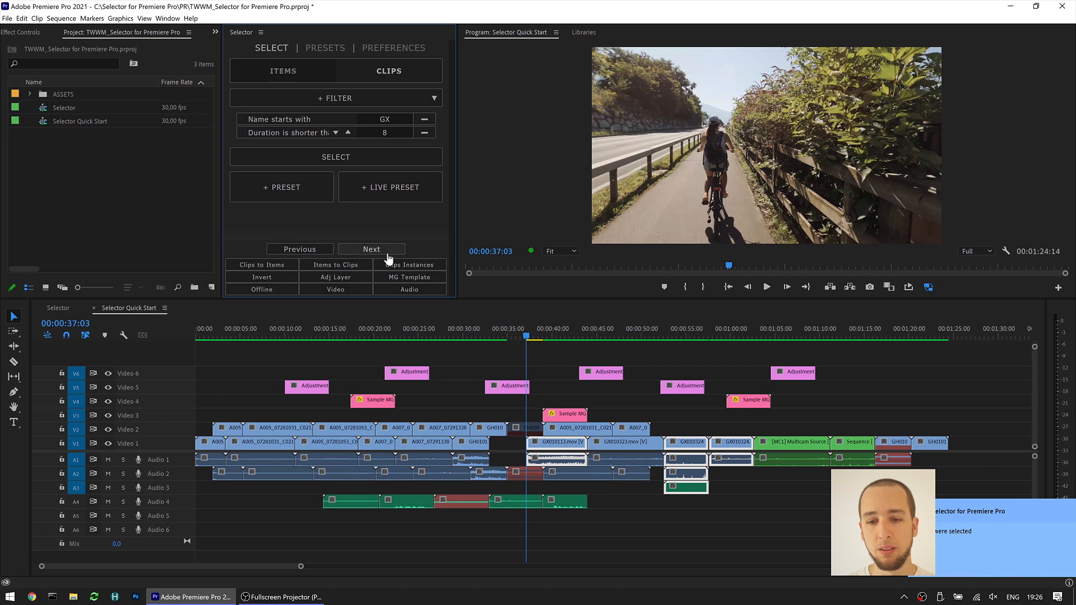